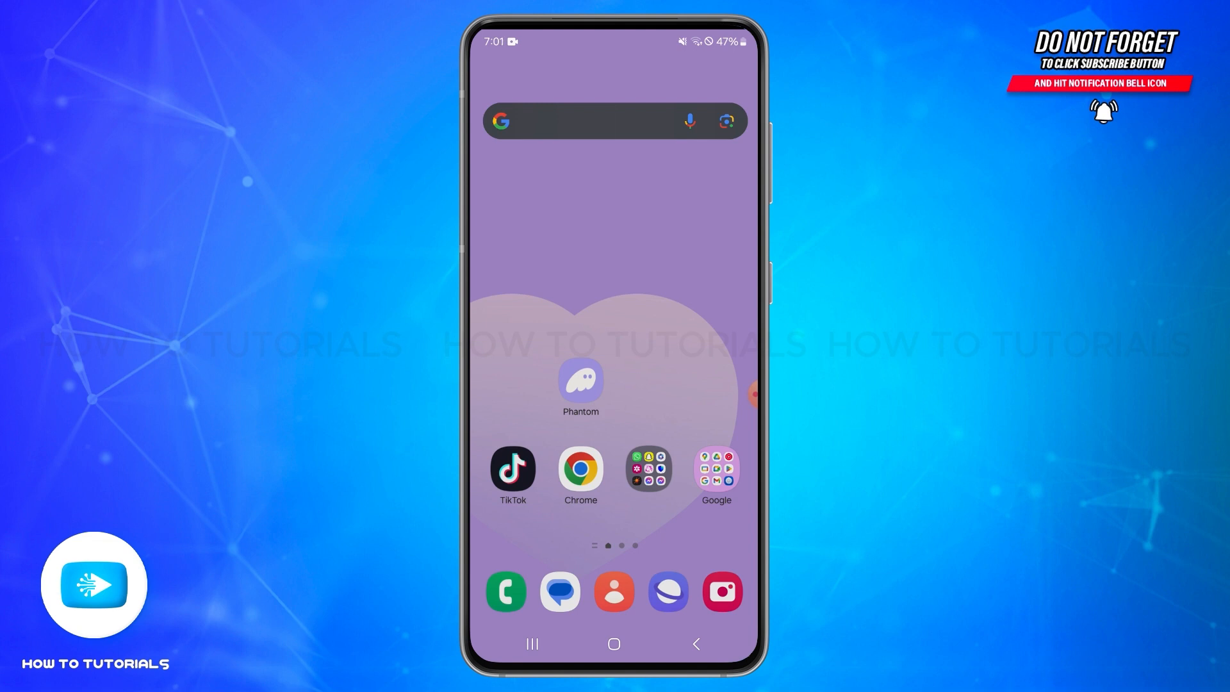
- Launch the Phantom wallet app from the home screen, showing Account 1's token list
left_click(580, 384)
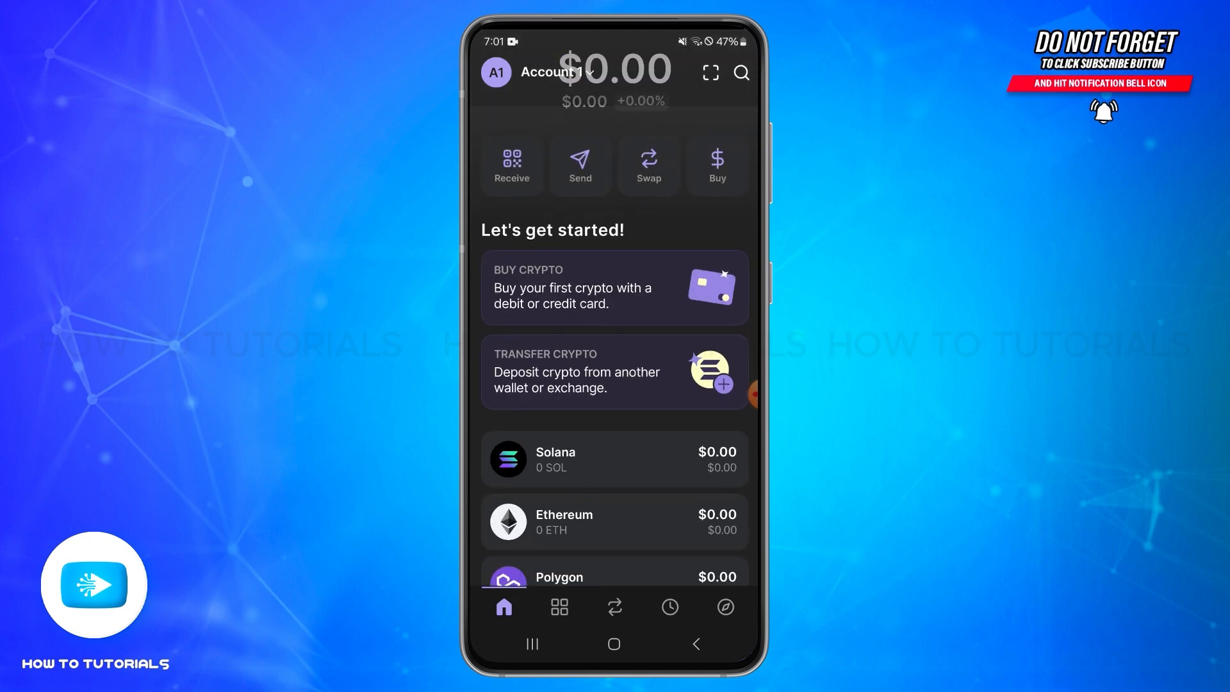
scroll("up", 3)
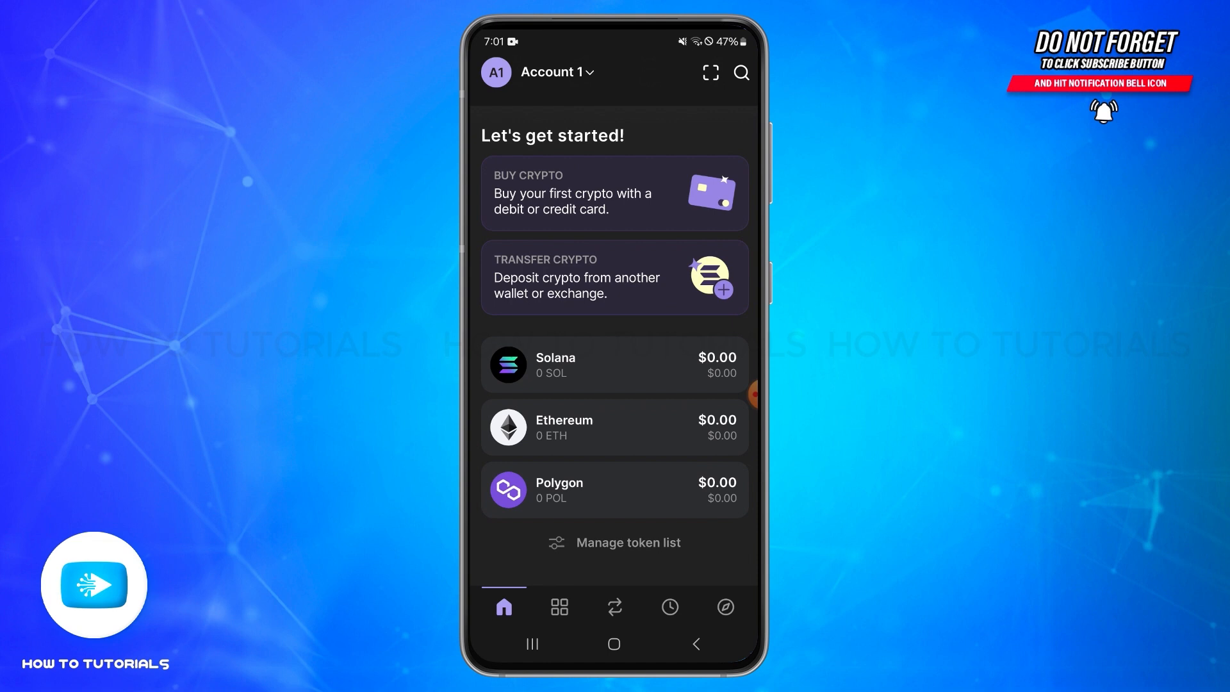
- In Manage token list, turn Bitcoin on and Polygon off, then return to the wallet home
left_click(613, 542)
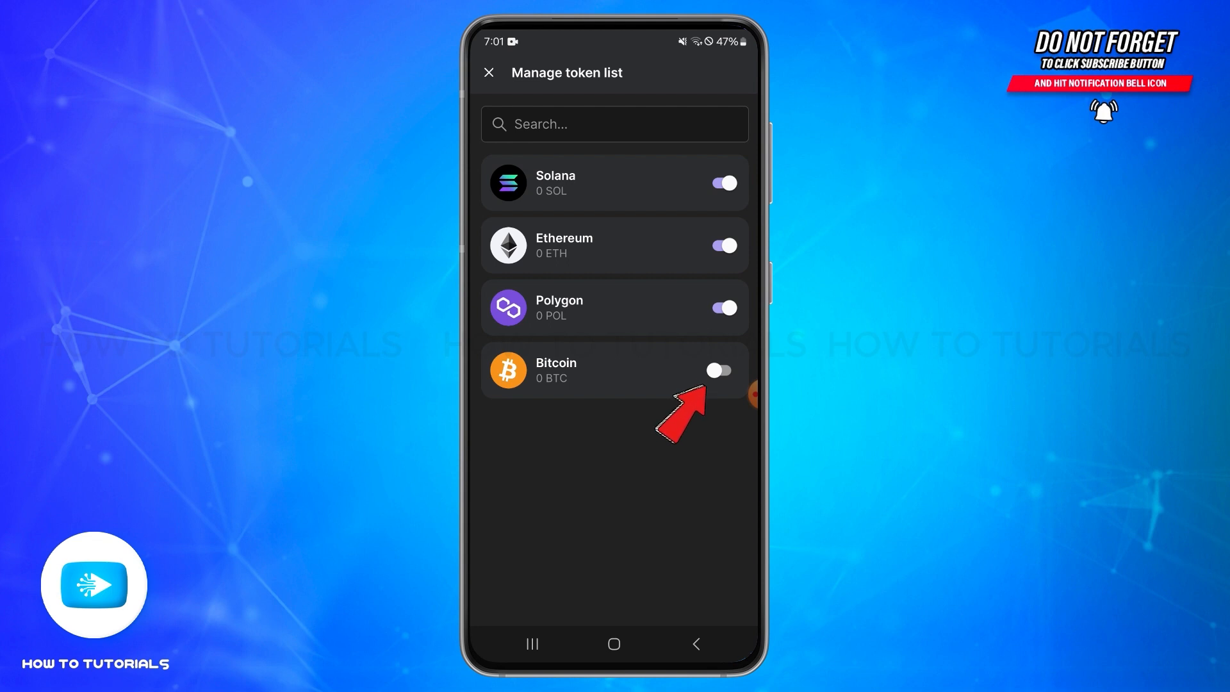
left_click(720, 371)
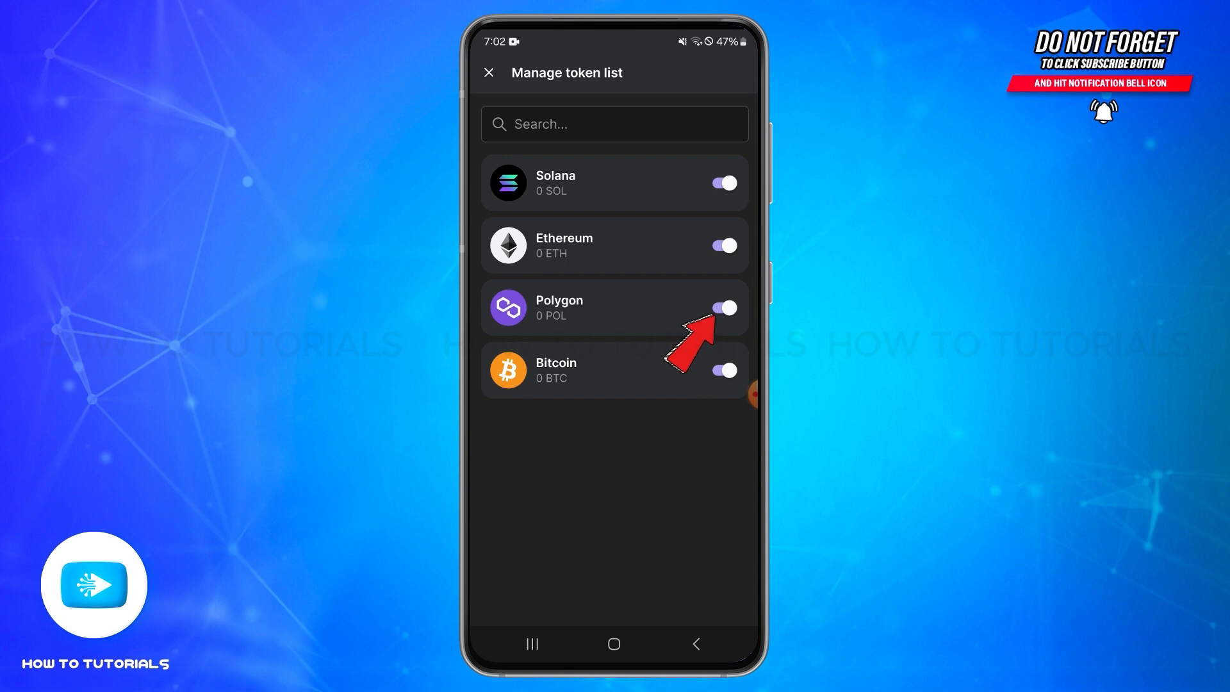
left_click(719, 306)
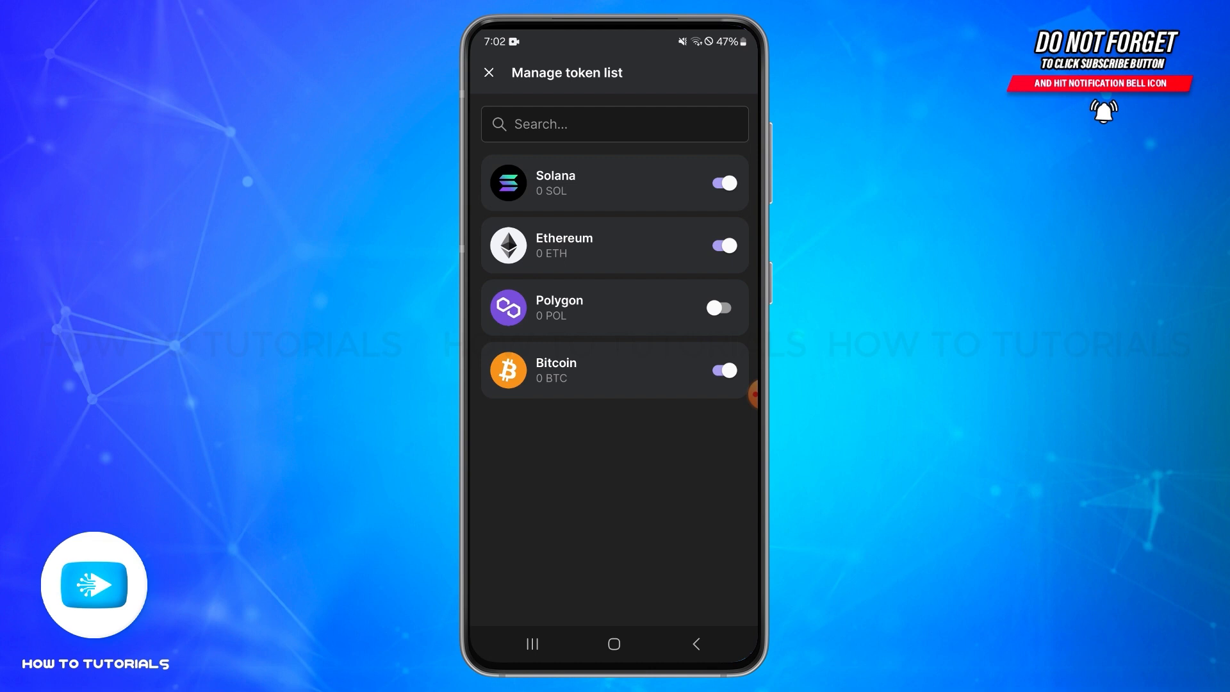
left_click(488, 71)
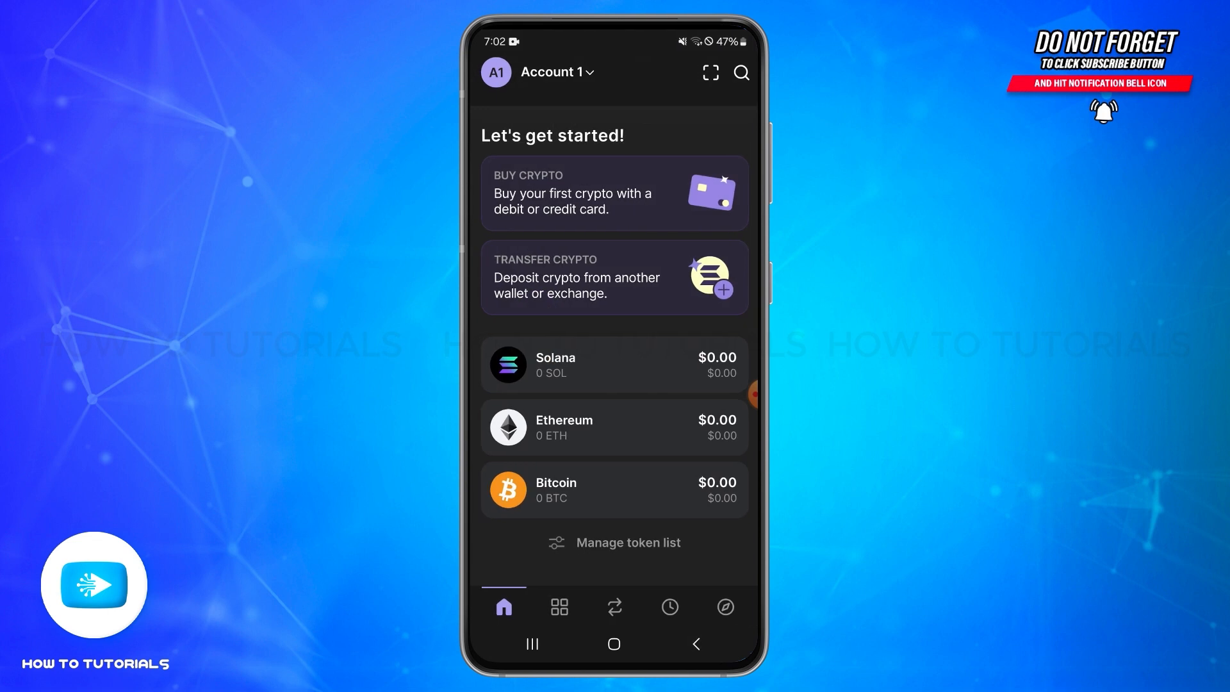